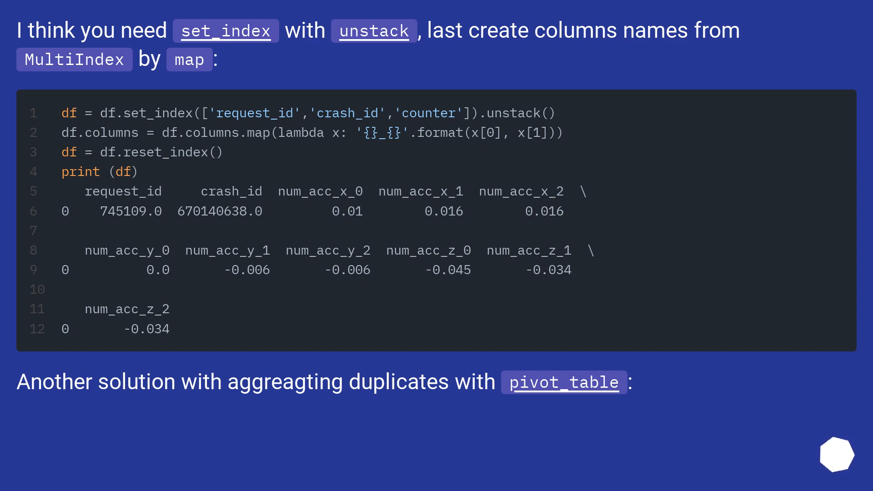
scroll("down", 3)
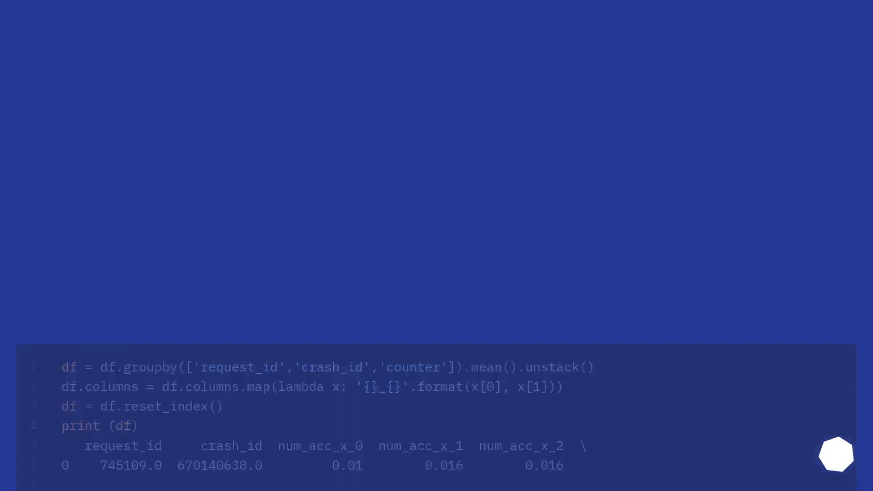
scroll("up", 3)
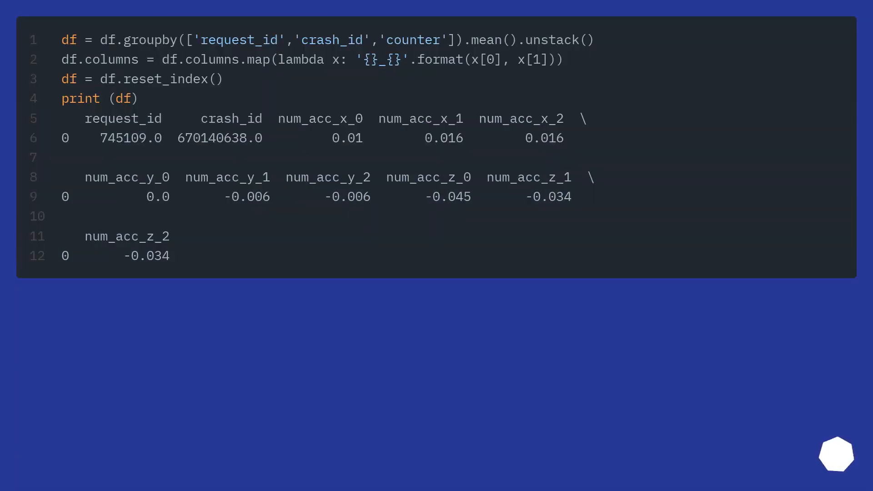